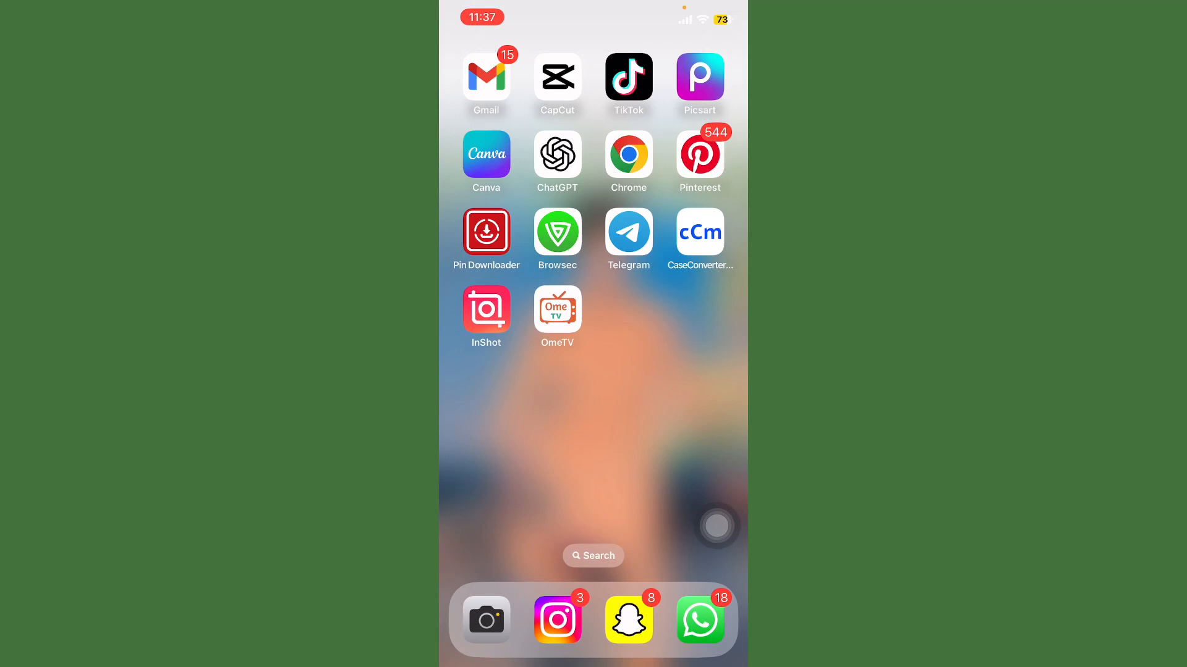
# - Swipe left to the Home Screen page holding Settings, App Store and Photos
pyautogui.hscroll(-3)
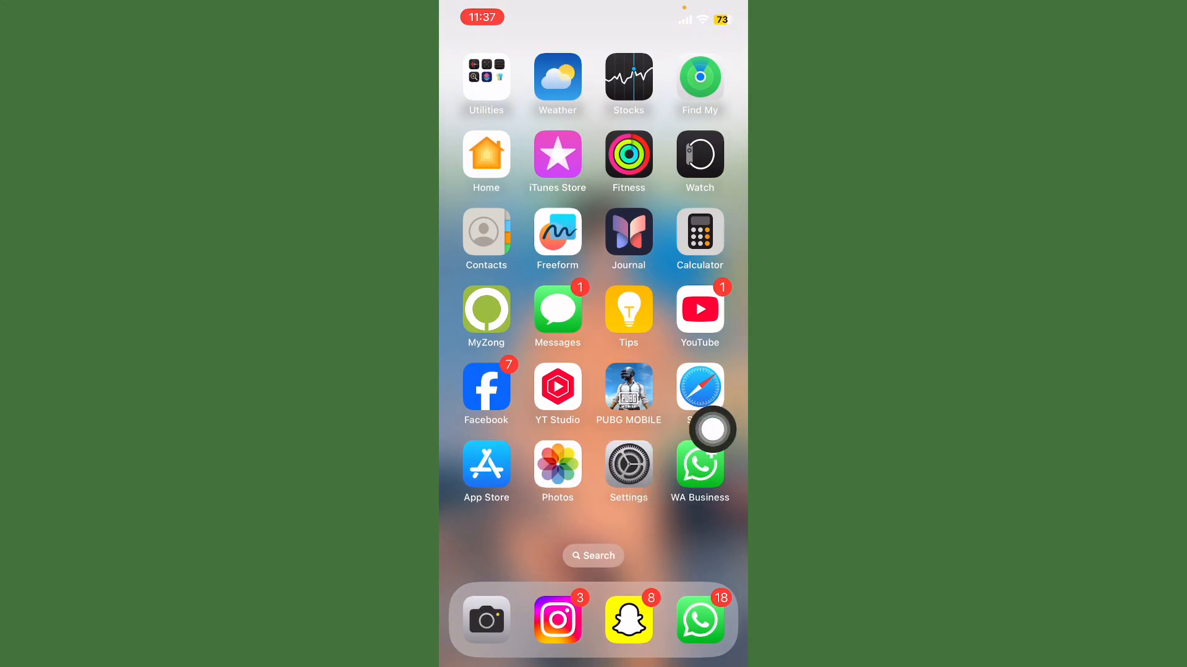
# - Confirm in General > Software Update that iOS 18.4.1 is up to date
pyautogui.click(629, 465)
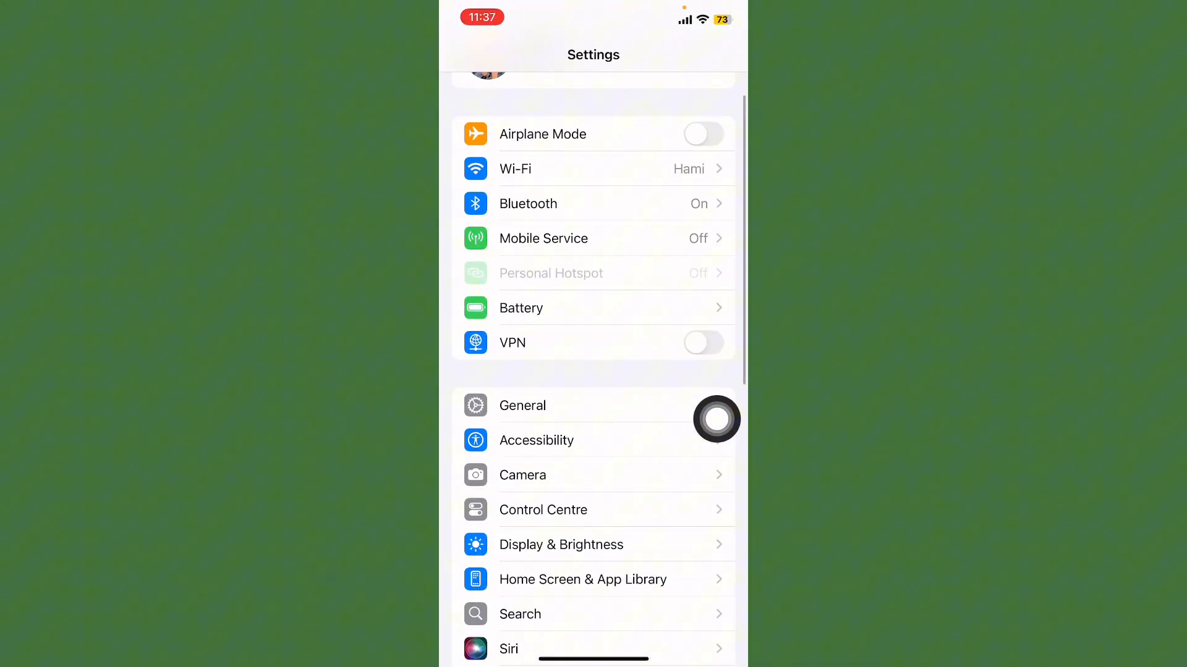
pyautogui.click(522, 406)
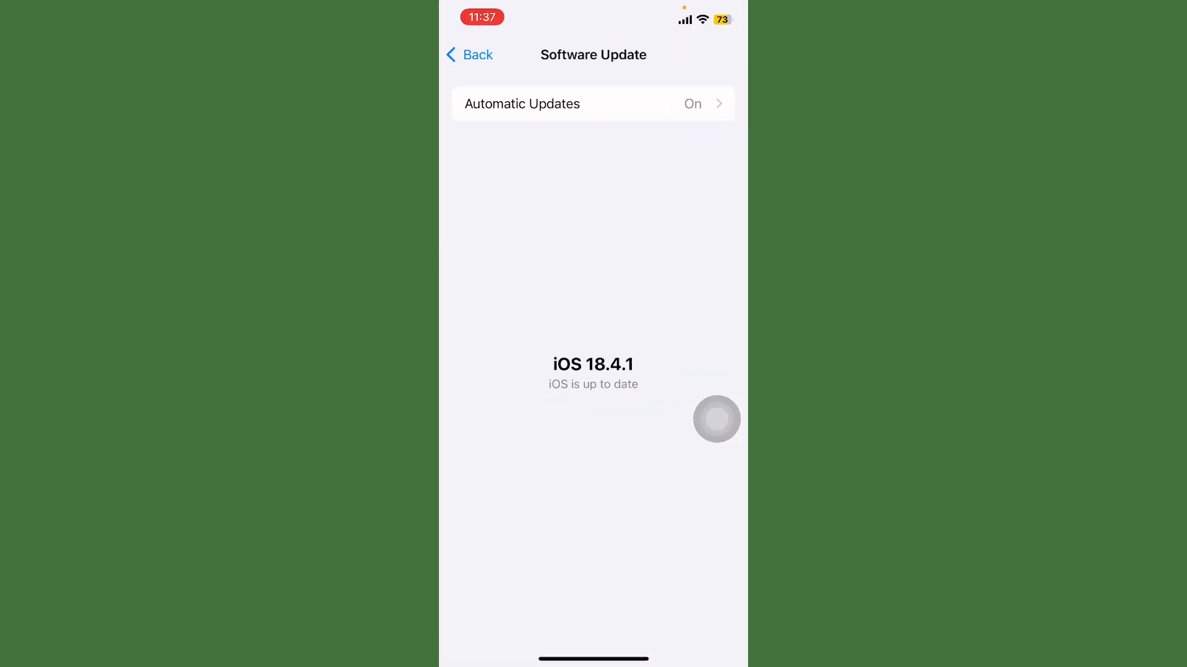
pyautogui.click(474, 54)
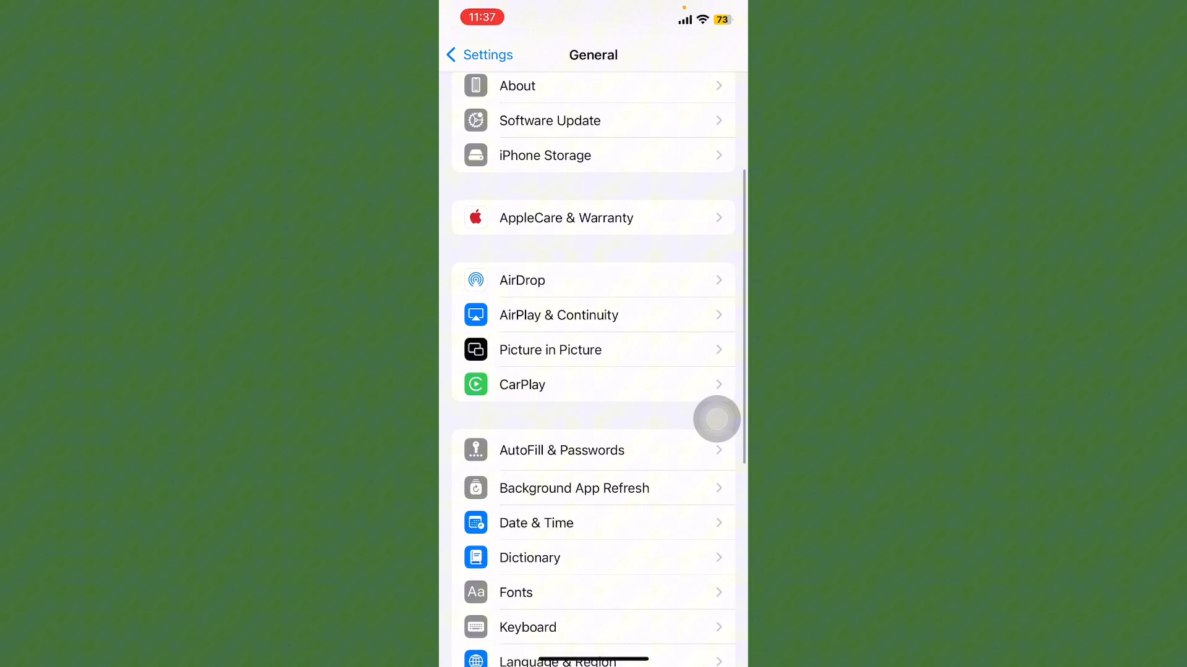
# - Check Date & Time and VPN & Device Management, confirming VPN is Not Connected
pyautogui.click(536, 523)
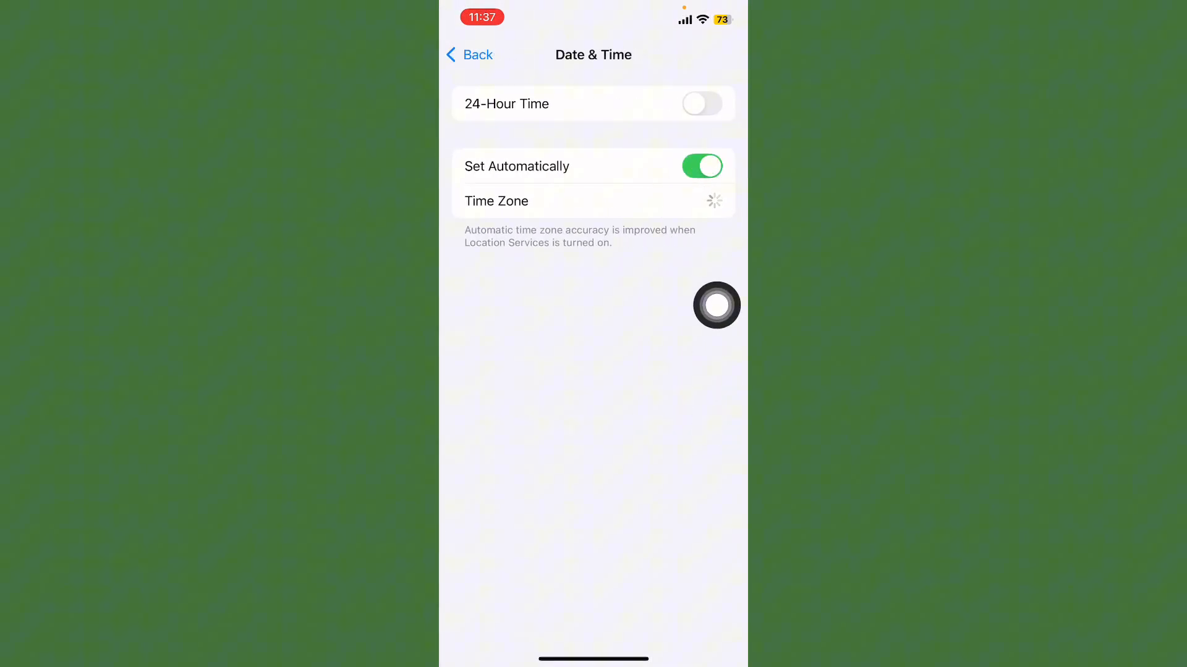
pyautogui.click(469, 55)
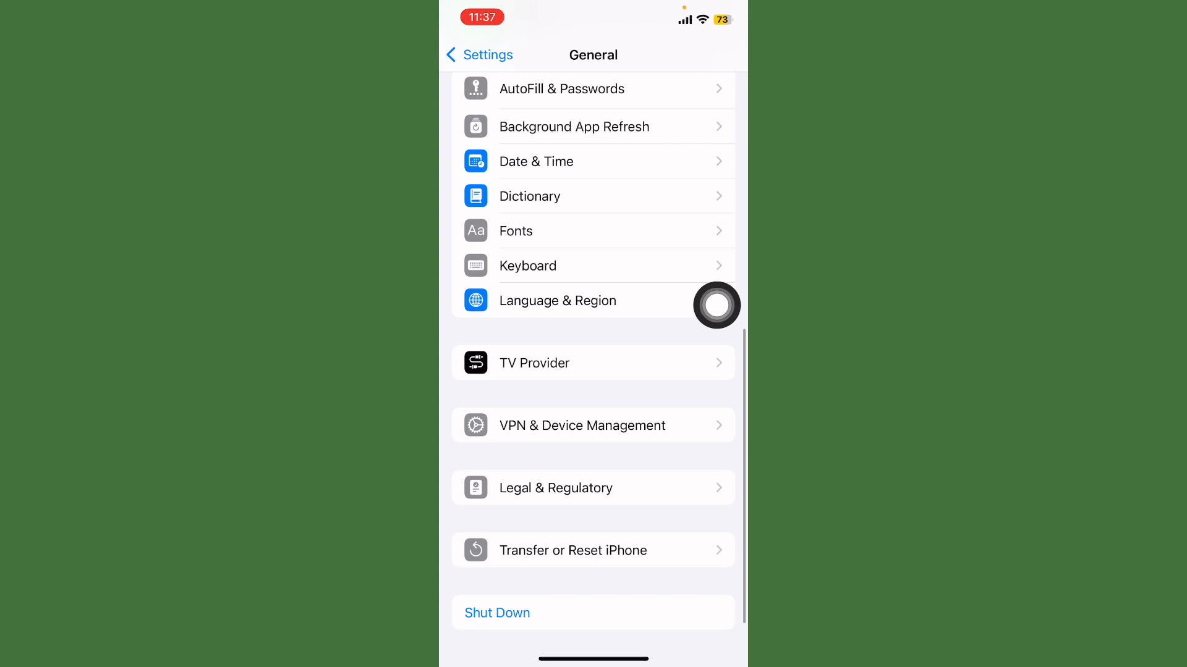
pyautogui.click(582, 425)
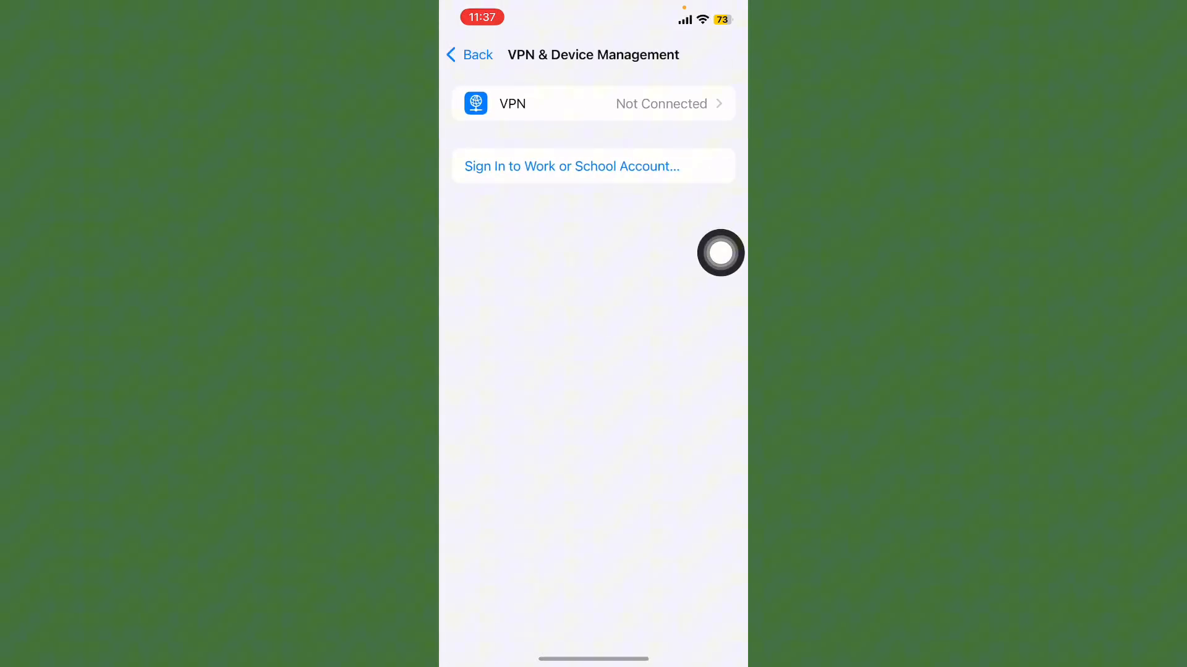
pyautogui.click(470, 54)
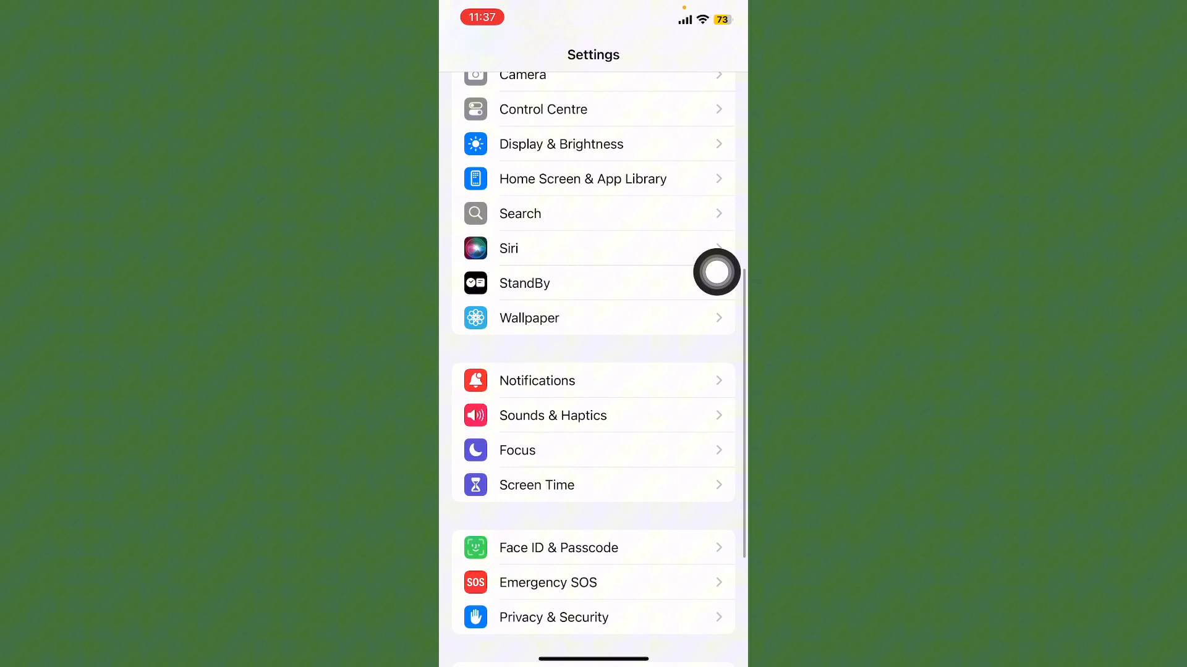
# - Review Screen Time's Content & Privacy Restrictions, then close Settings to the Home Screen
pyautogui.scroll(-3)
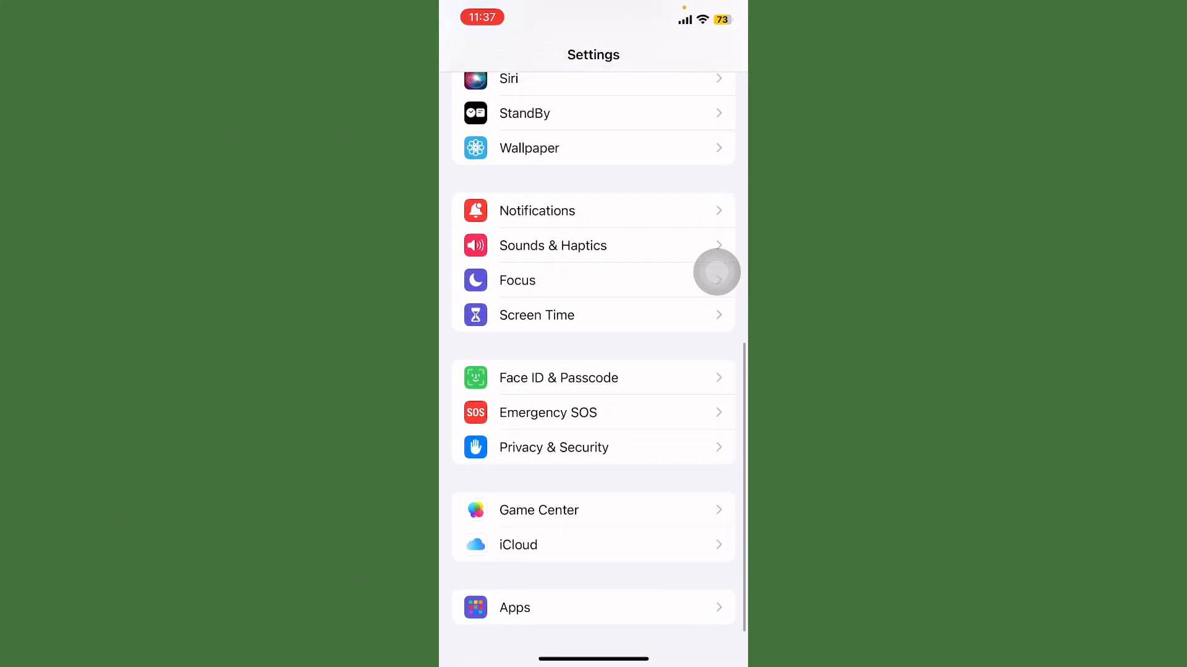
pyautogui.click(536, 315)
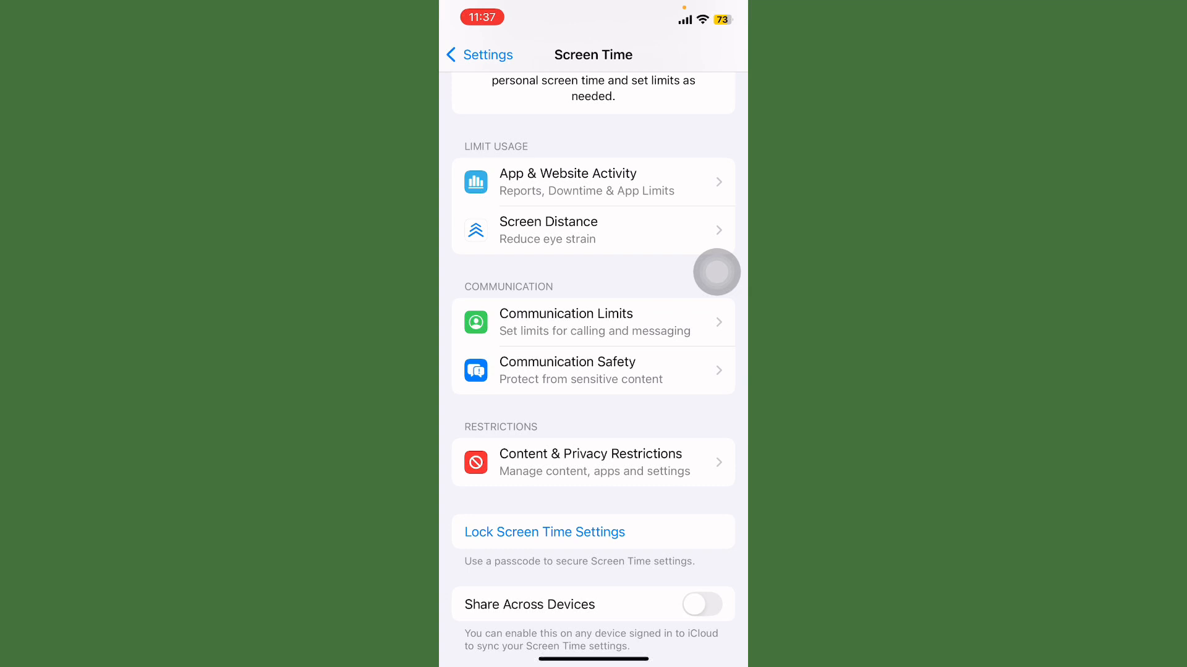
pyautogui.click(592, 463)
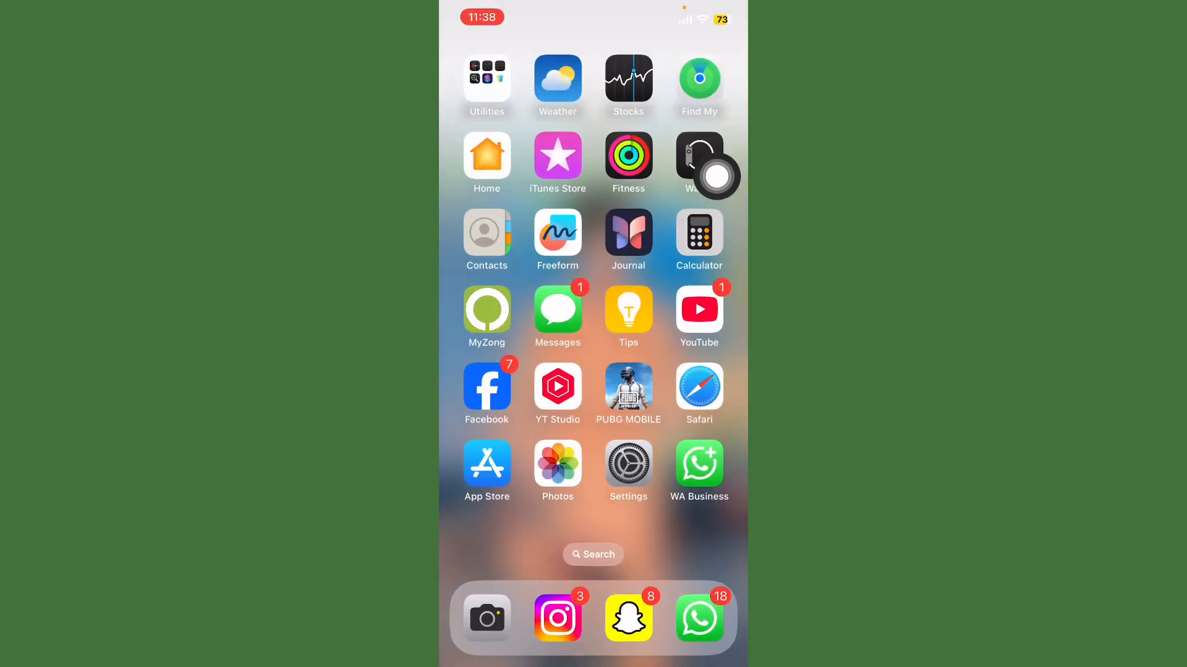
# - View General > Transfer or Reset iPhone (Reset, Erase All Content and Settings), then exit Settings
pyautogui.click(628, 462)
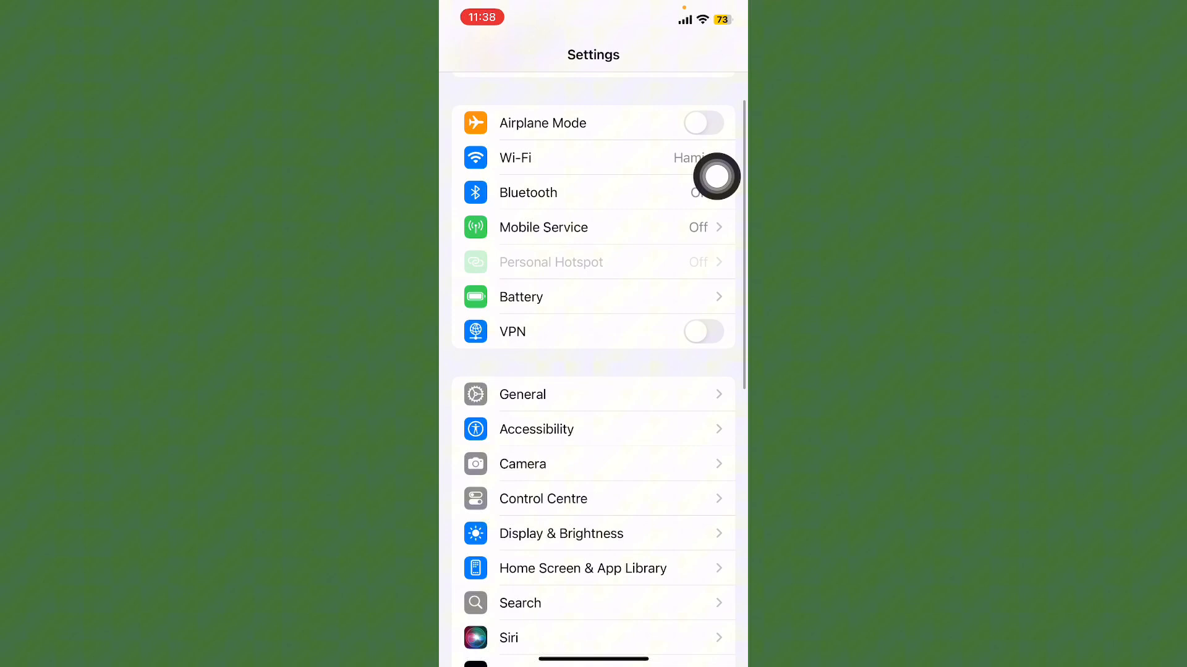
pyautogui.click(522, 394)
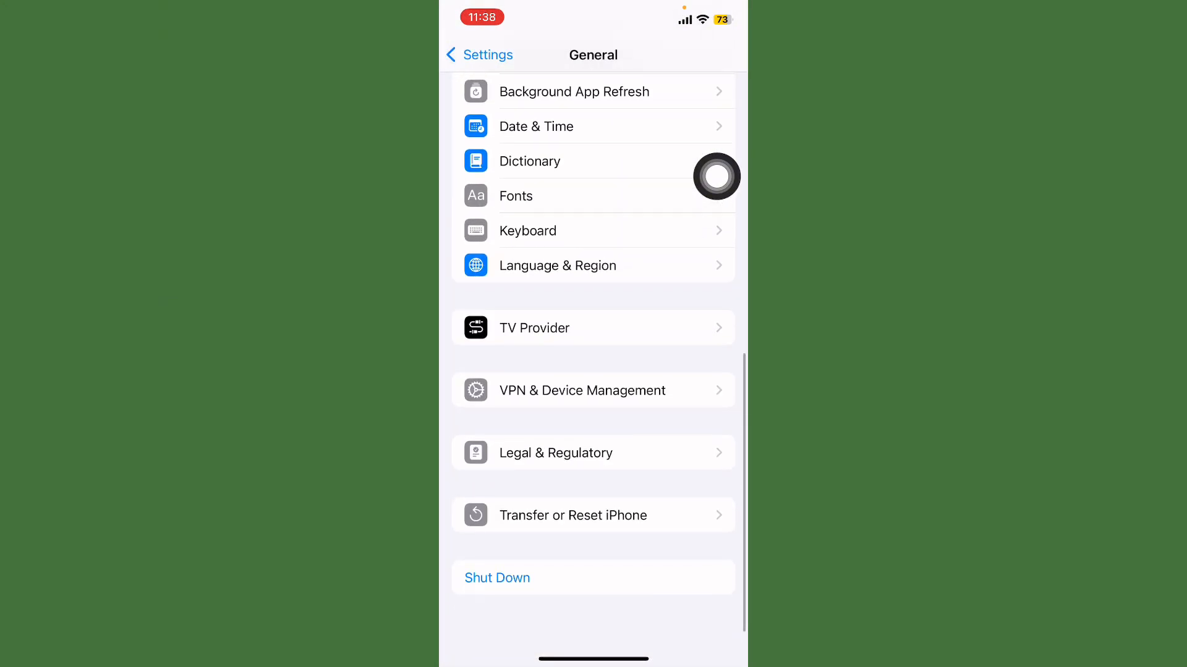
pyautogui.scroll(-3)
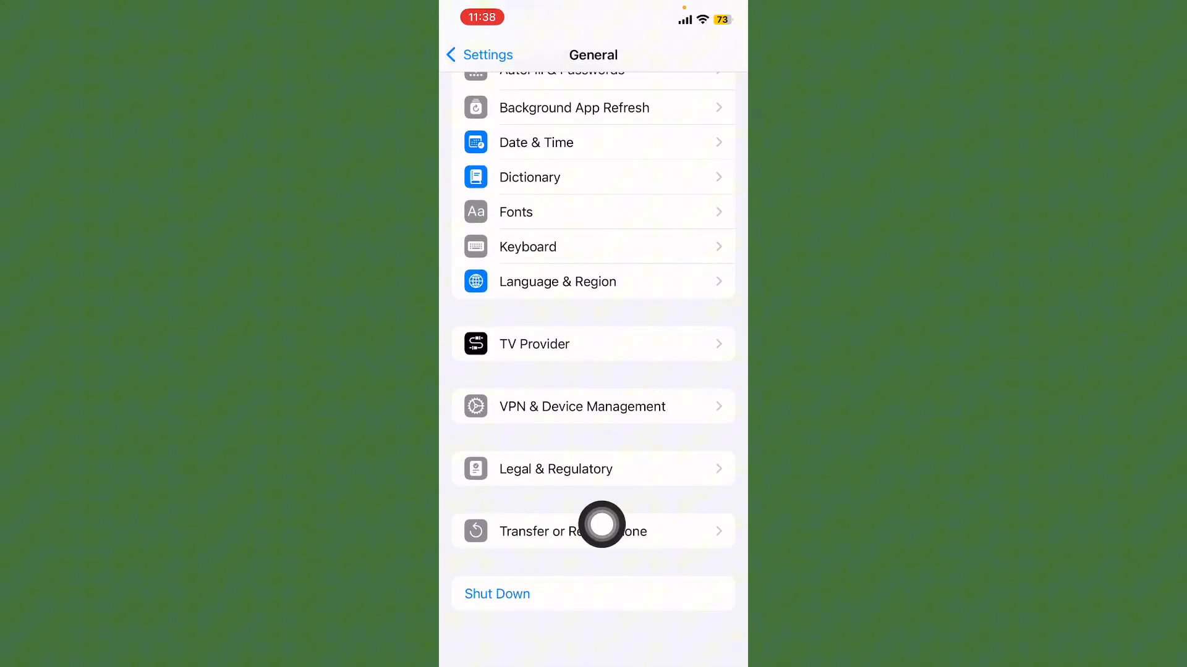
pyautogui.click(594, 531)
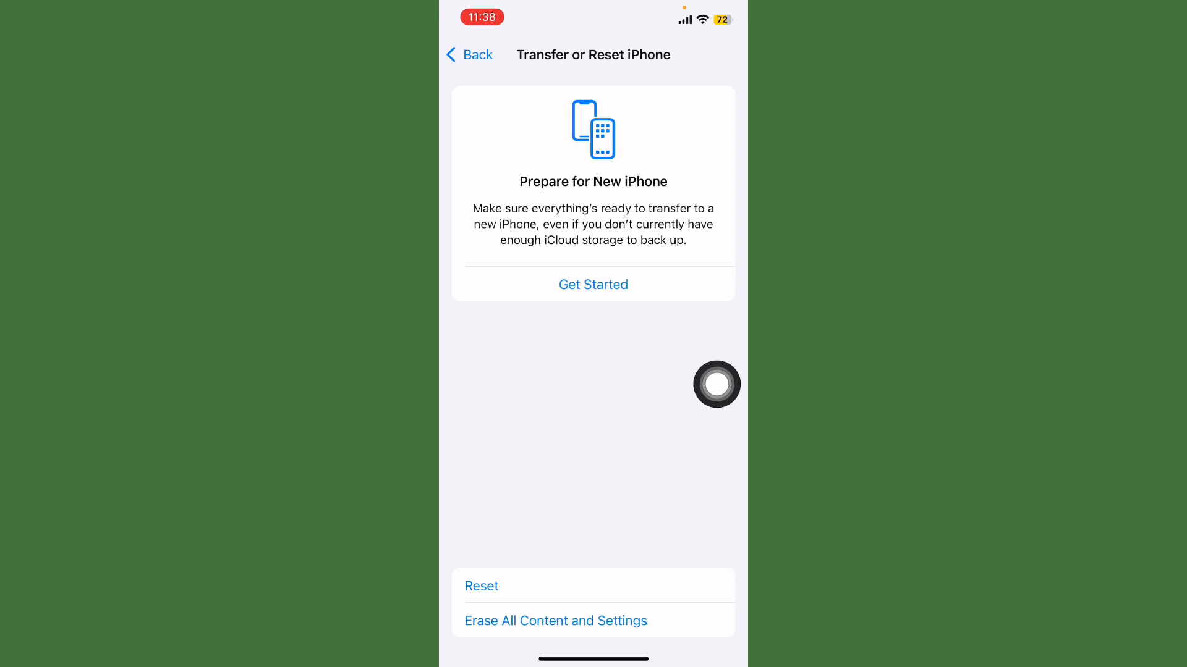
pyautogui.press('home')
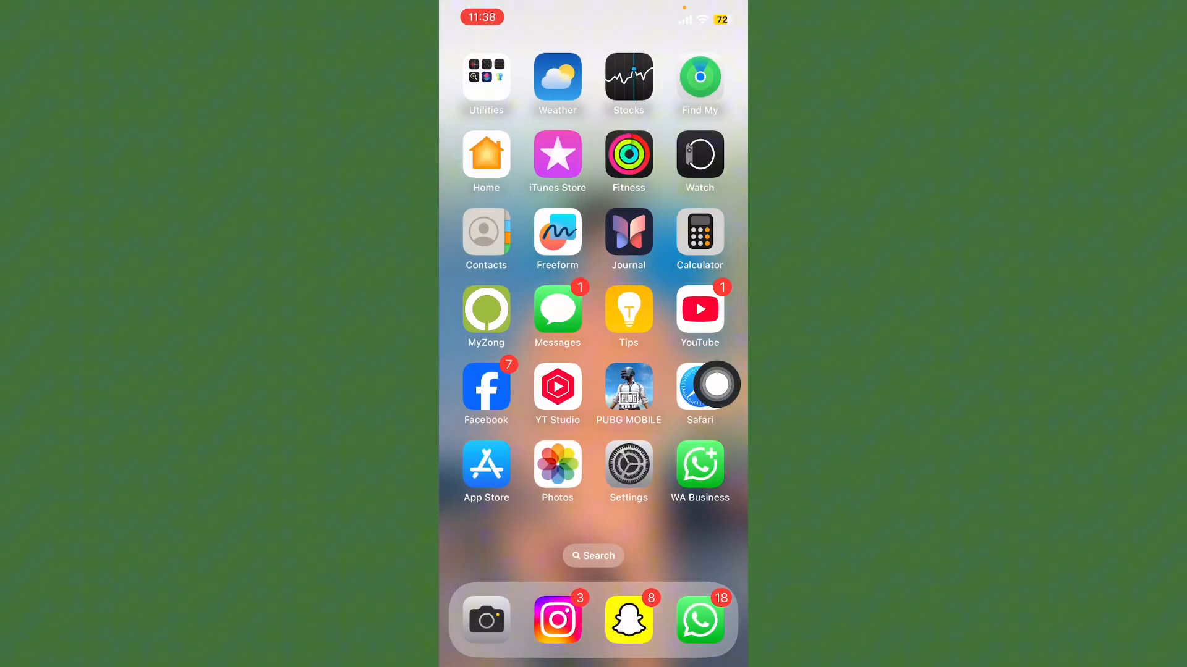